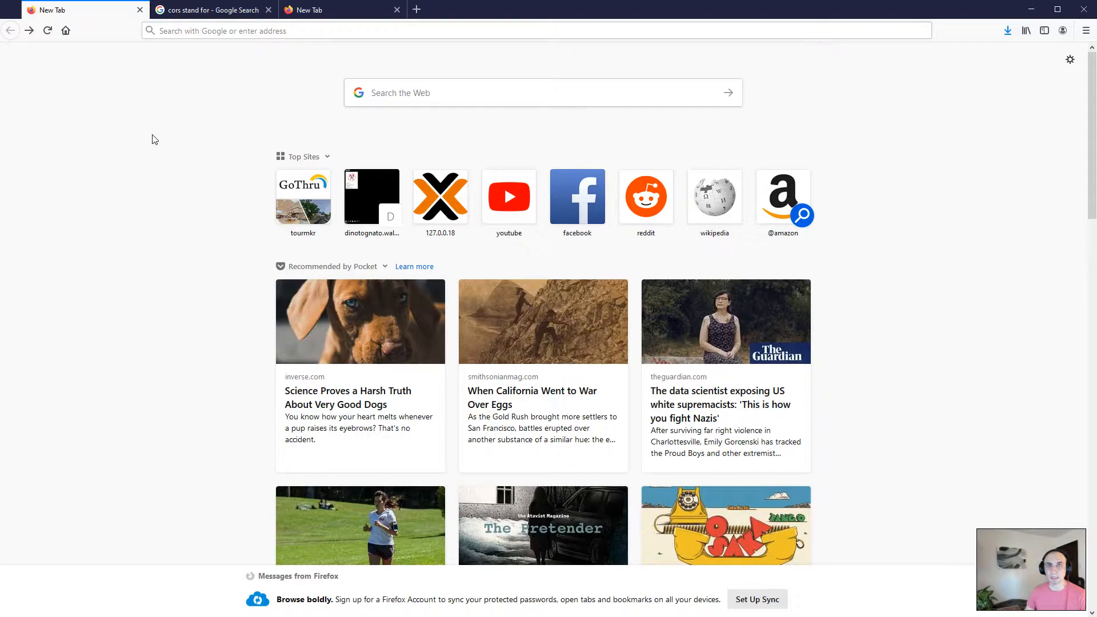
{"action": "mouse_move", "coordinate": [139, 135]}
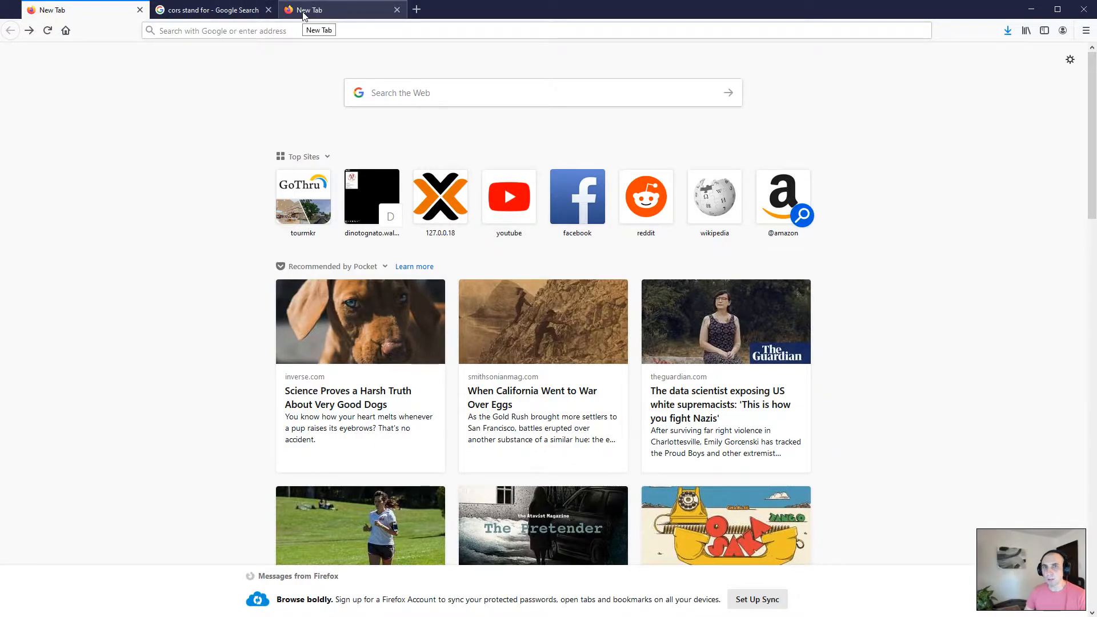
Download 2869562.zip from the gothru.co overlays URL and save the file to disk
{"action": "type", "text": "https://gothru.co/moderation/1613/overlays/2869562.zip"}
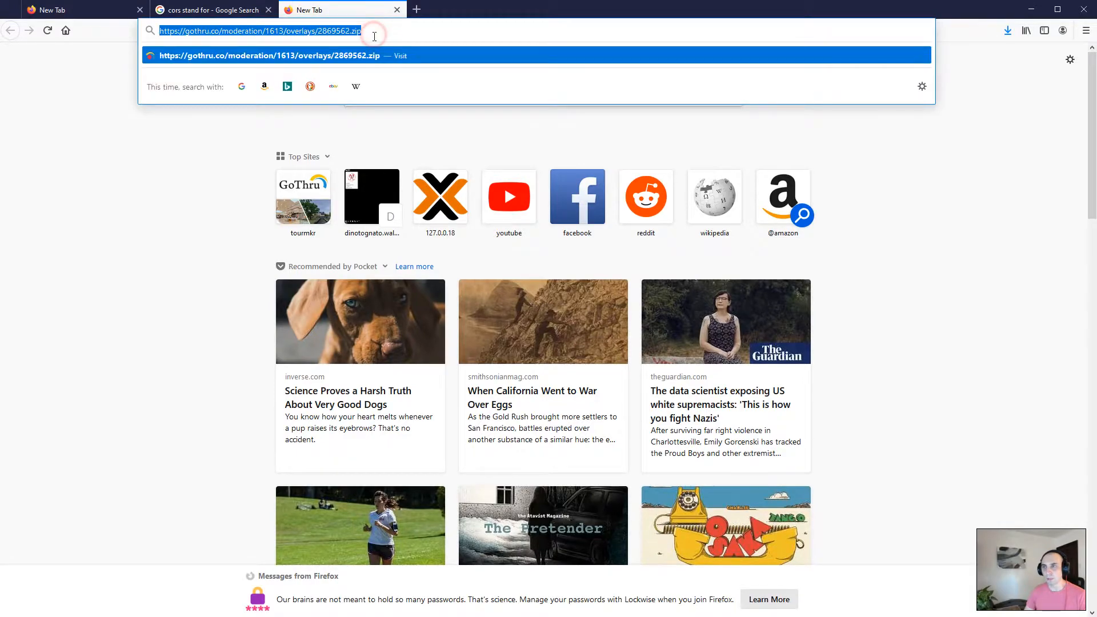
{"action": "left_click", "coordinate": [374, 30]}
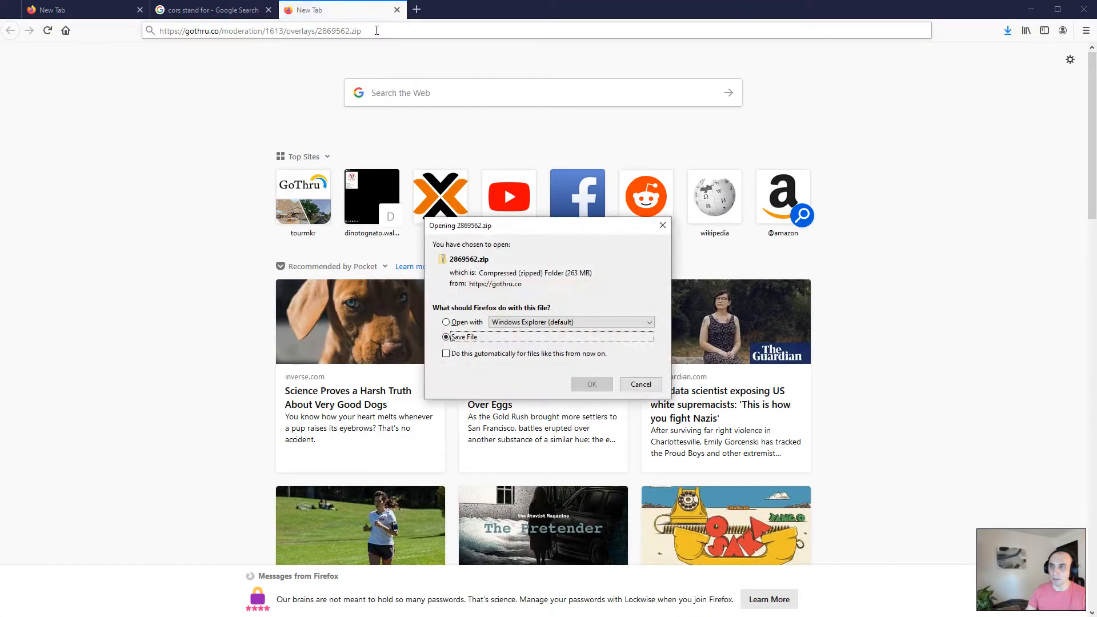
{"action": "left_click", "coordinate": [591, 384]}
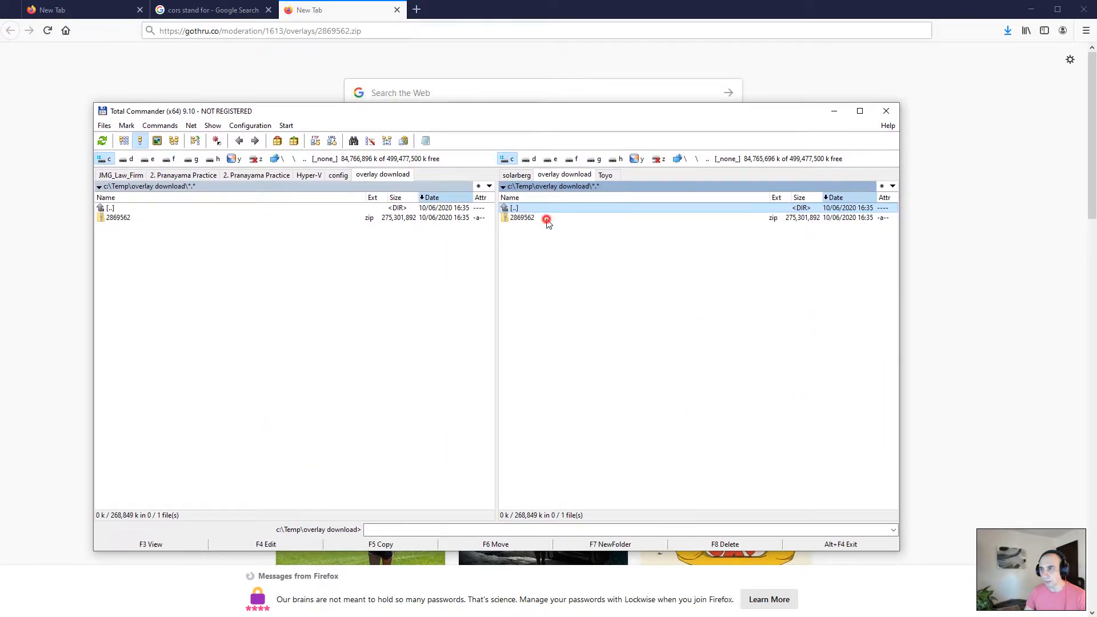
Extract 2869562.zip with 7-Zip into a '2869562' folder and scroll to index.html
{"action": "left_click", "coordinate": [521, 217]}
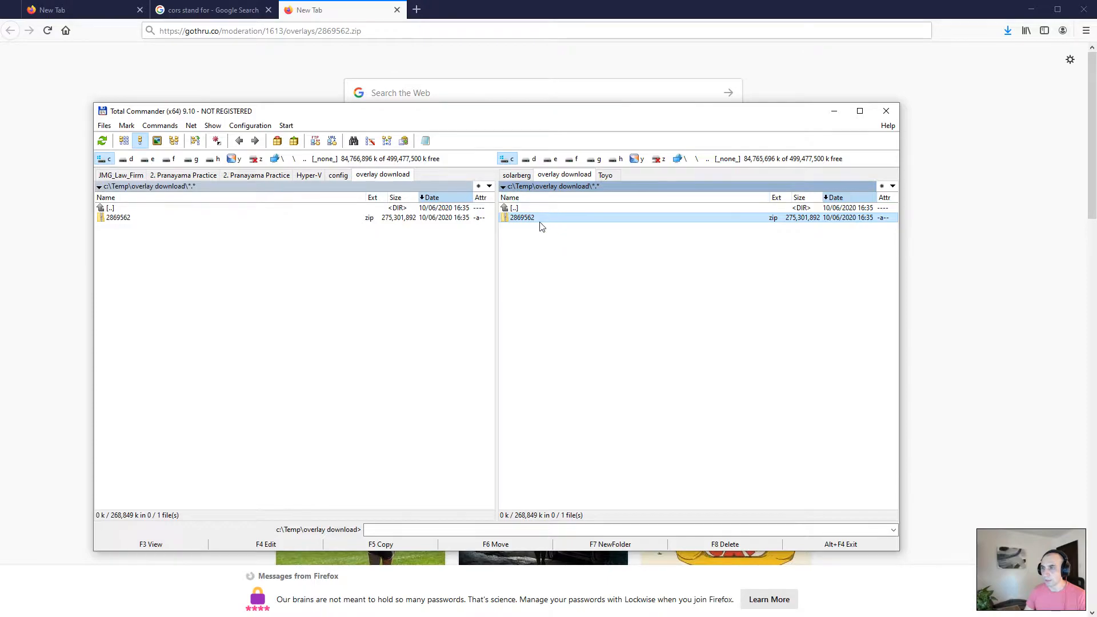
{"action": "right_click", "coordinate": [521, 218]}
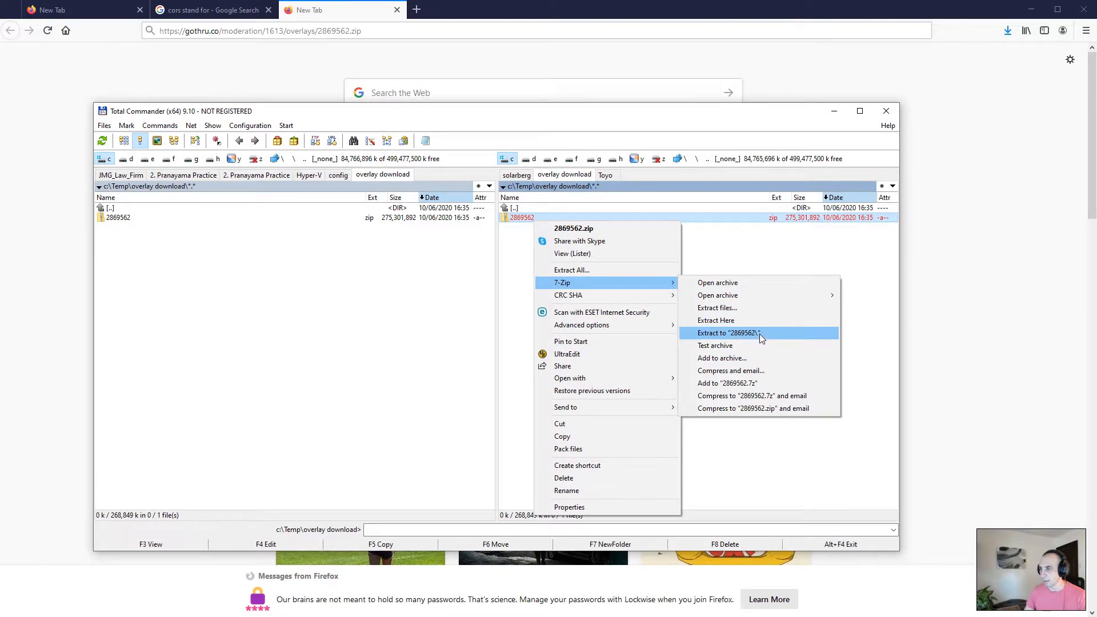
{"action": "left_click", "coordinate": [727, 332]}
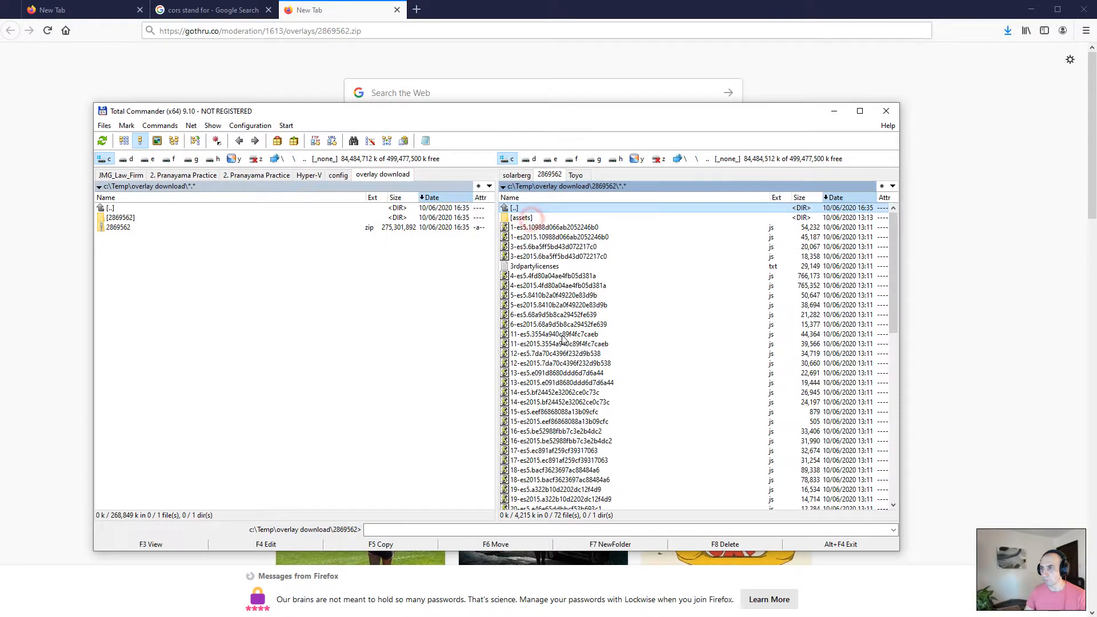
{"action": "scroll", "scroll_direction": "down", "scroll_amount": 3}
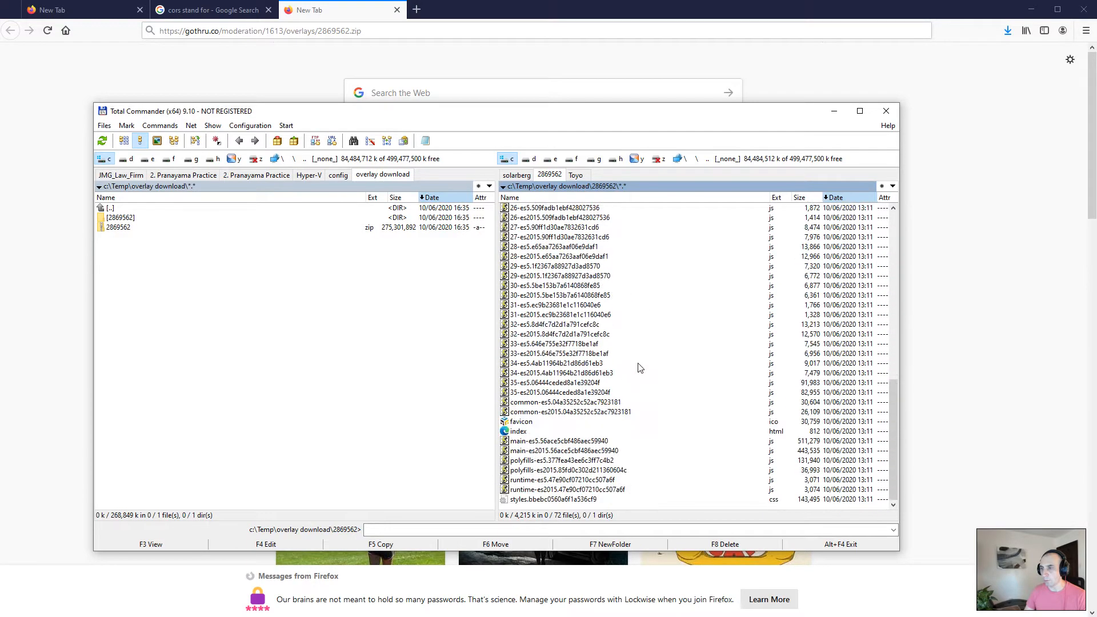
{"action": "left_click", "coordinate": [518, 431]}
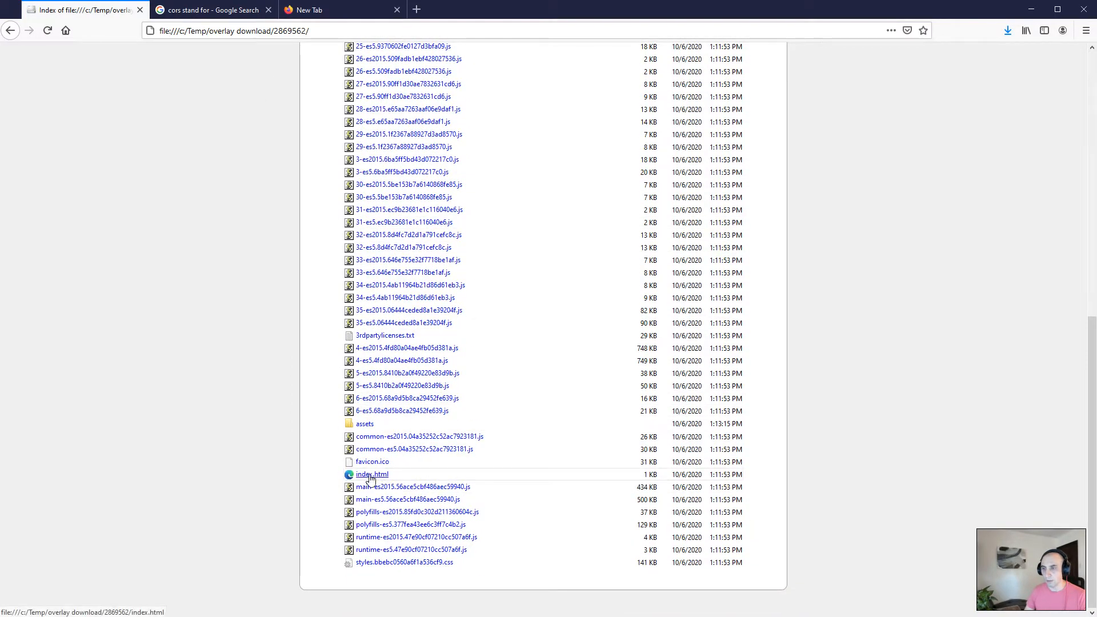
Open the extracted index.html in Firefox, then view the CORS search results tab
{"action": "left_click", "coordinate": [371, 474]}
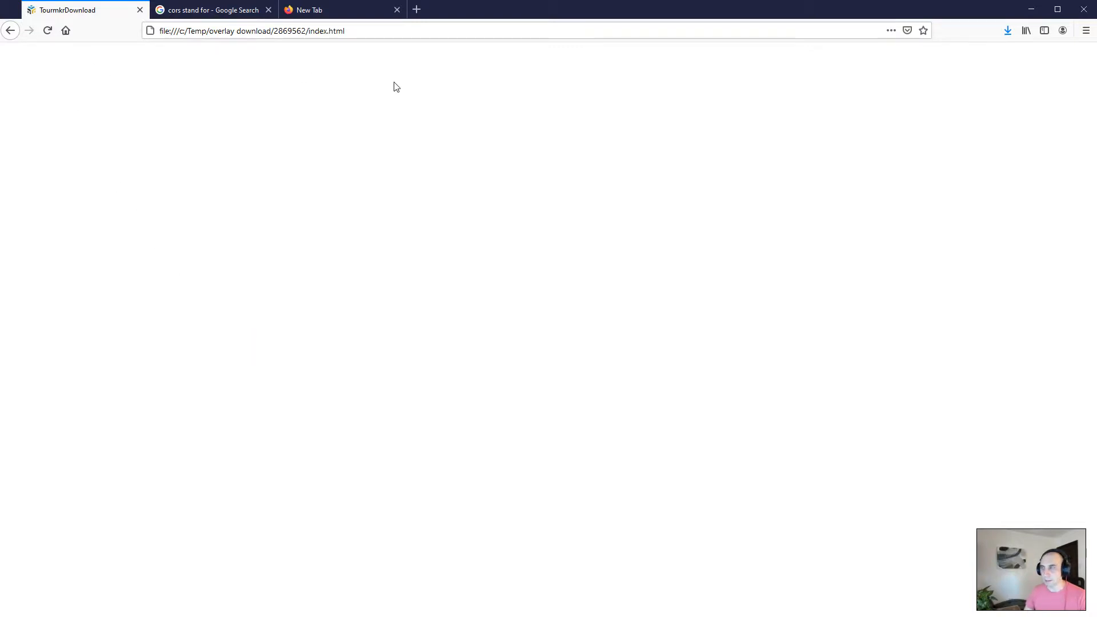
{"action": "mouse_move", "coordinate": [209, 9]}
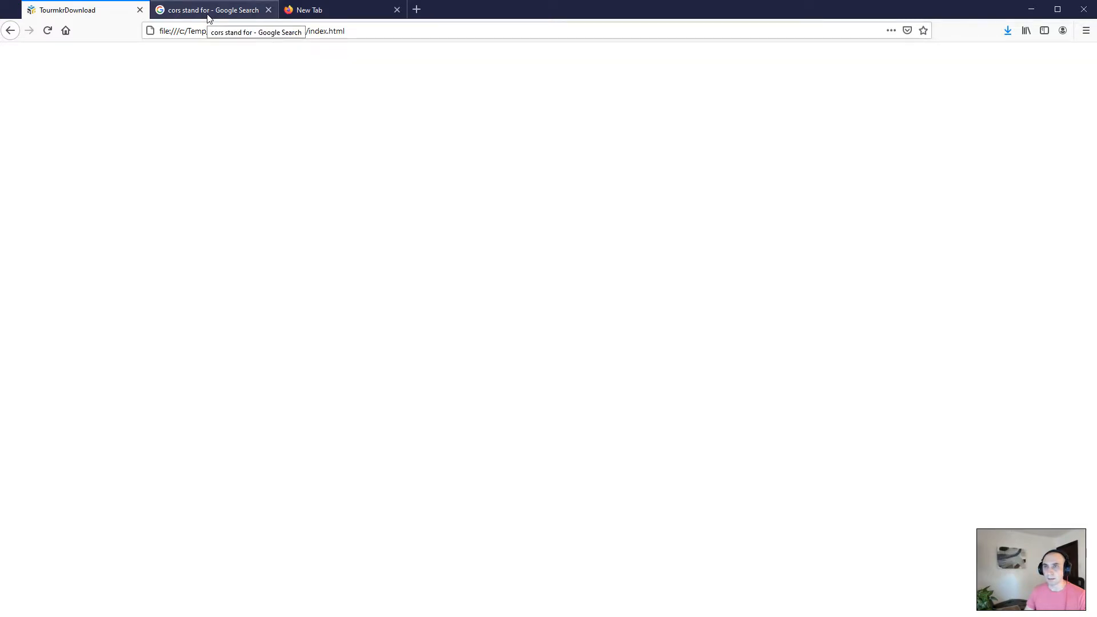
{"action": "left_click", "coordinate": [209, 9]}
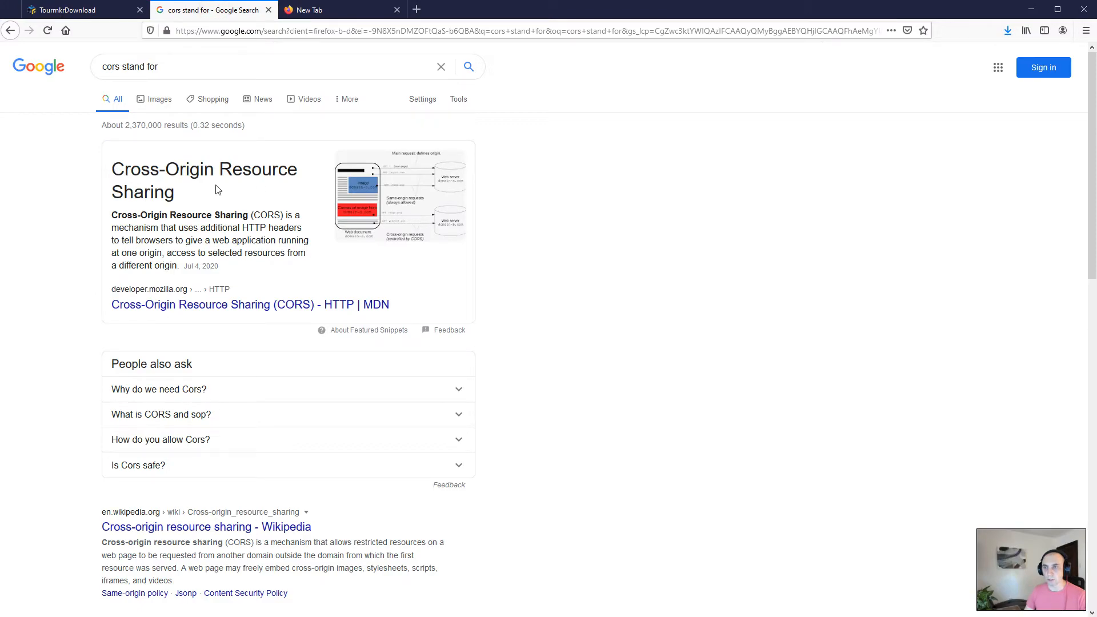
{"action": "mouse_move", "coordinate": [185, 198]}
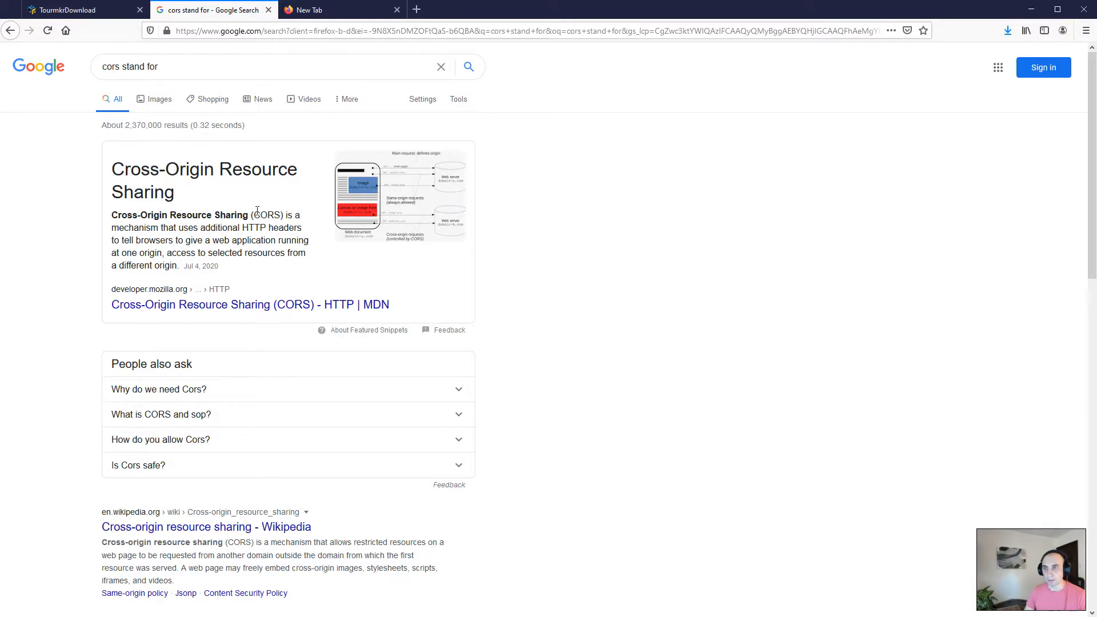
{"action": "mouse_move", "coordinate": [233, 188]}
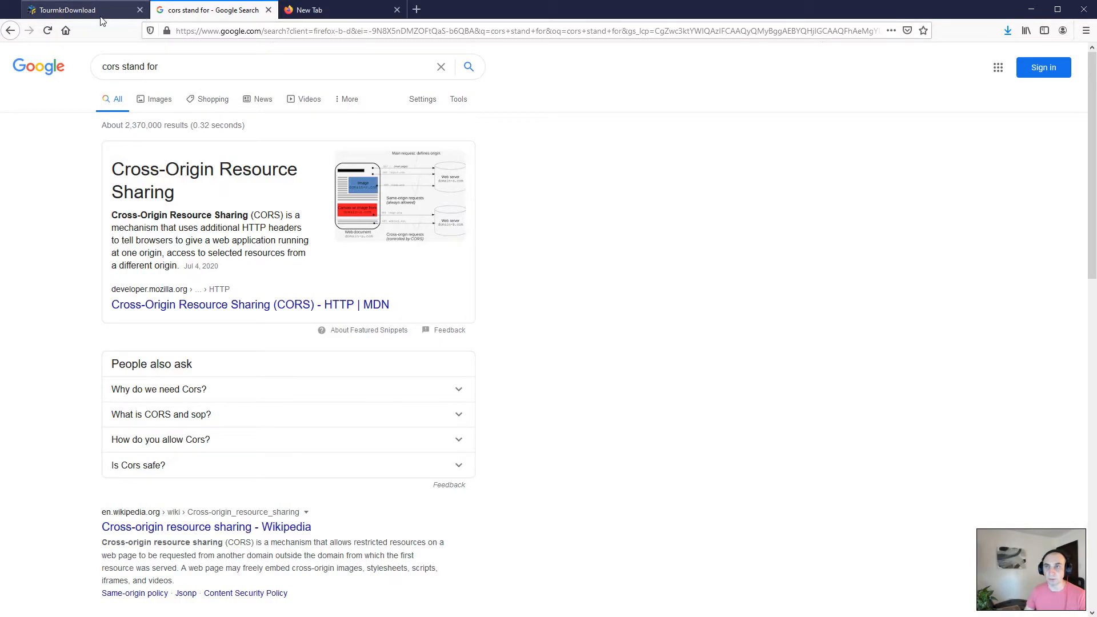
{"action": "mouse_move", "coordinate": [207, 312]}
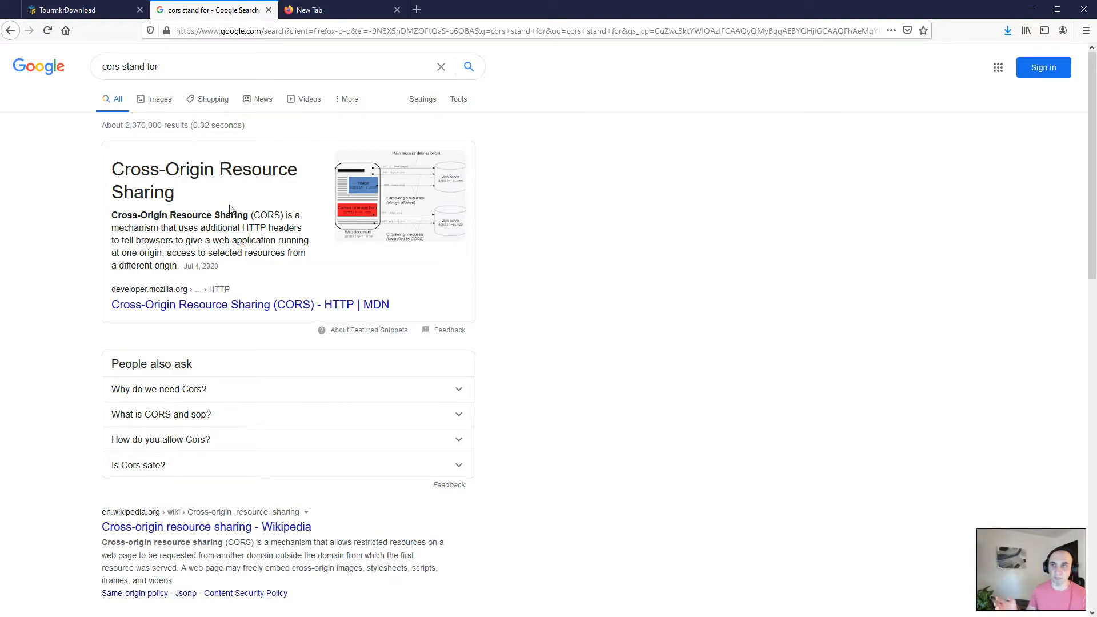
{"action": "mouse_move", "coordinate": [212, 202]}
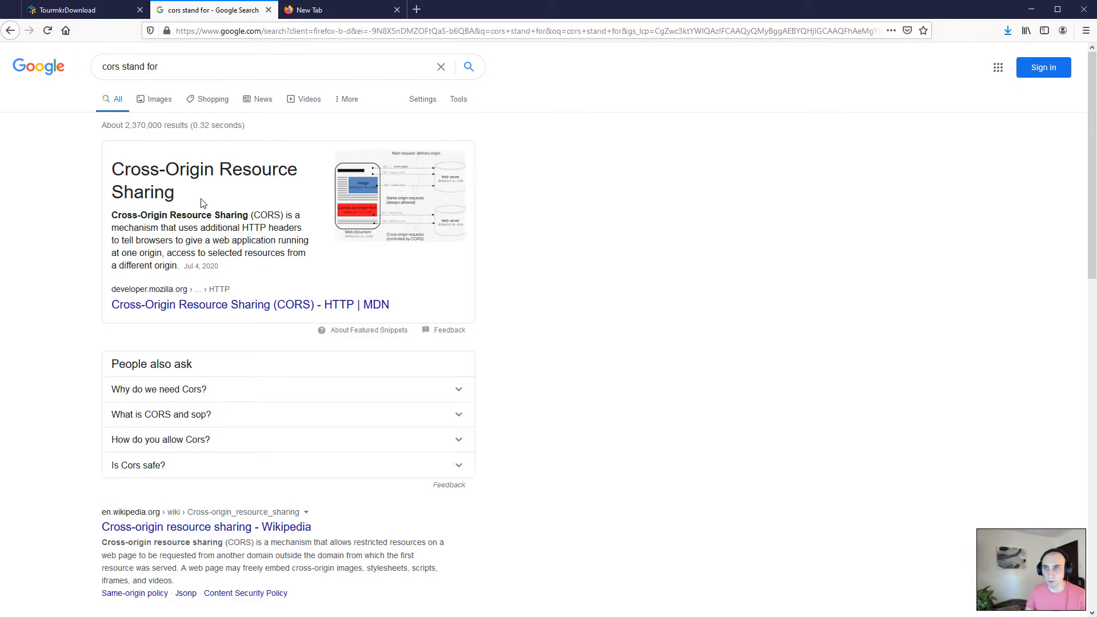
{"action": "mouse_move", "coordinate": [184, 178]}
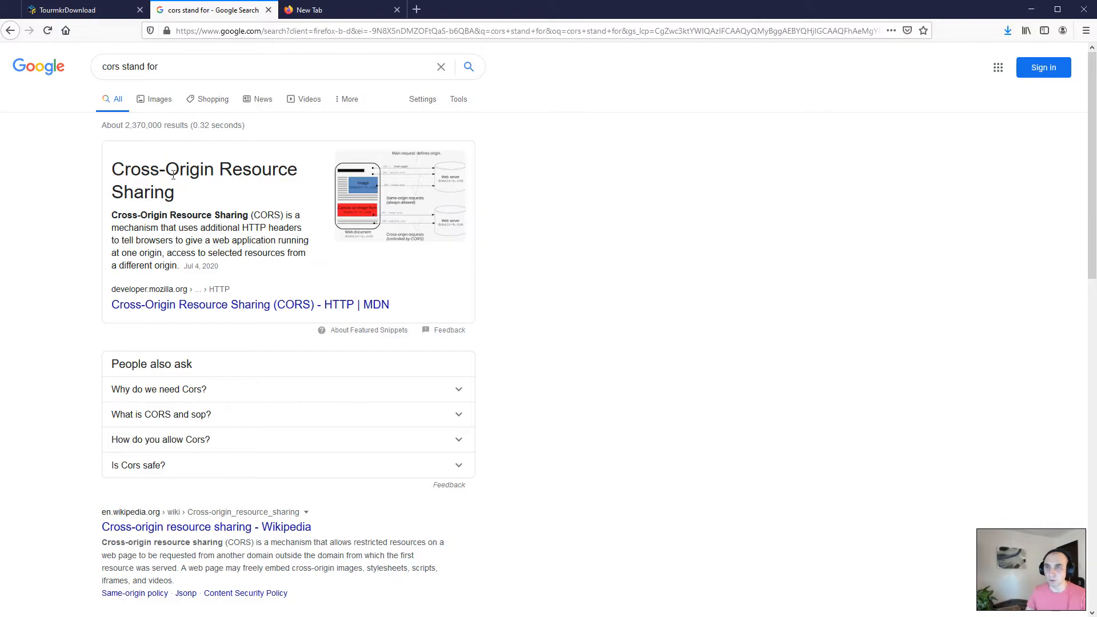
{"action": "mouse_move", "coordinate": [174, 198]}
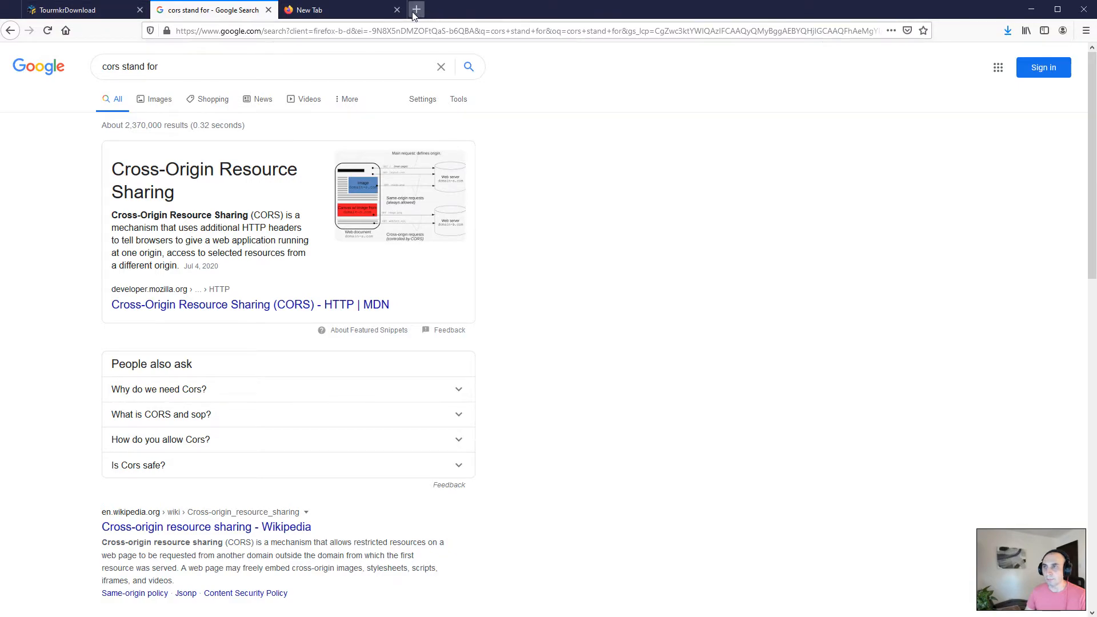
In a new about:config tab, switch security.fileuri.strict_origin_policy off
{"action": "left_click", "coordinate": [415, 9]}
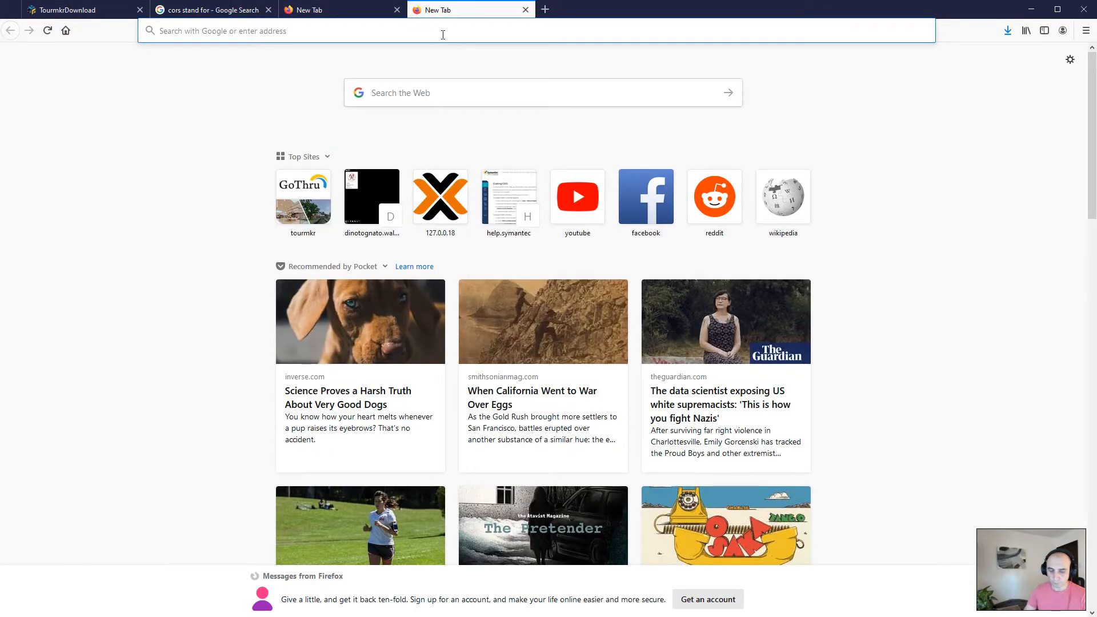
{"action": "type", "text": "about:config"}
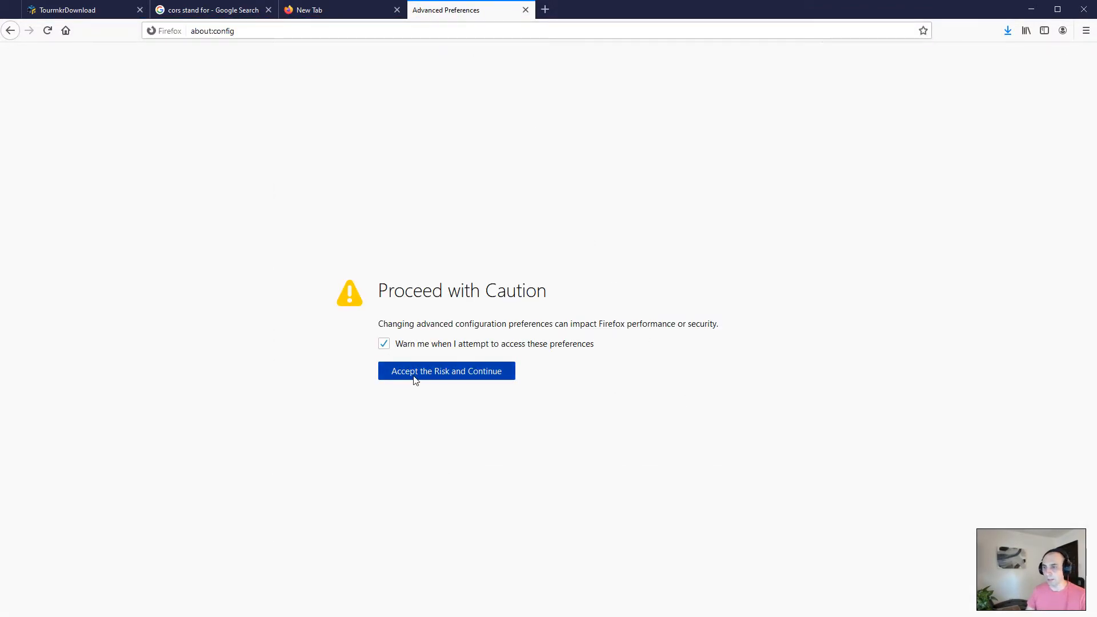
{"action": "left_click", "coordinate": [446, 371]}
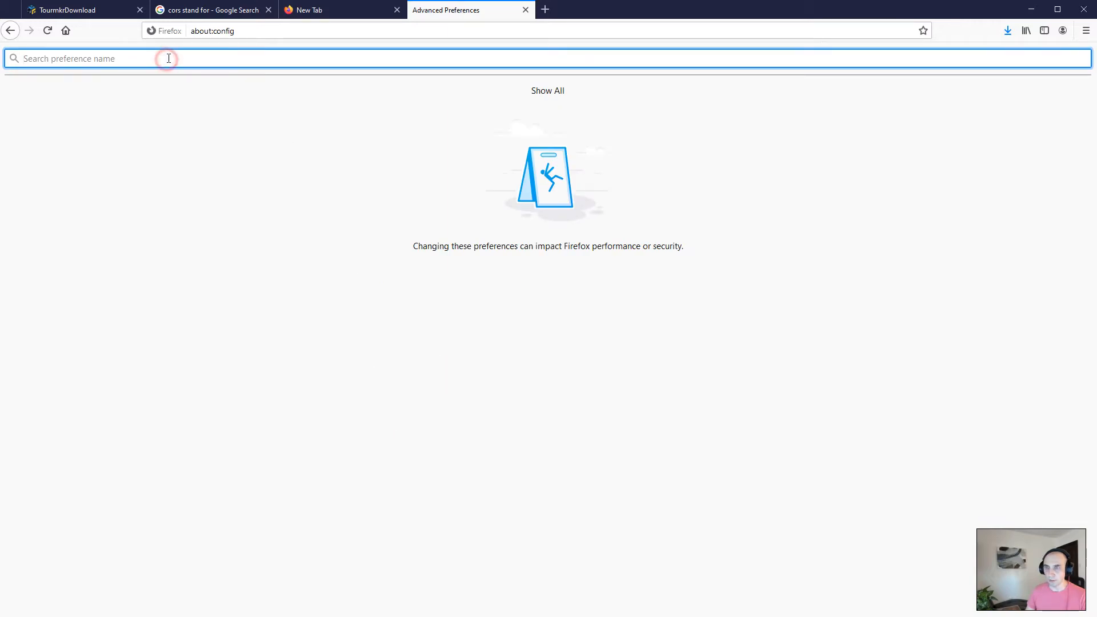
{"action": "type", "text": "origin_poli"}
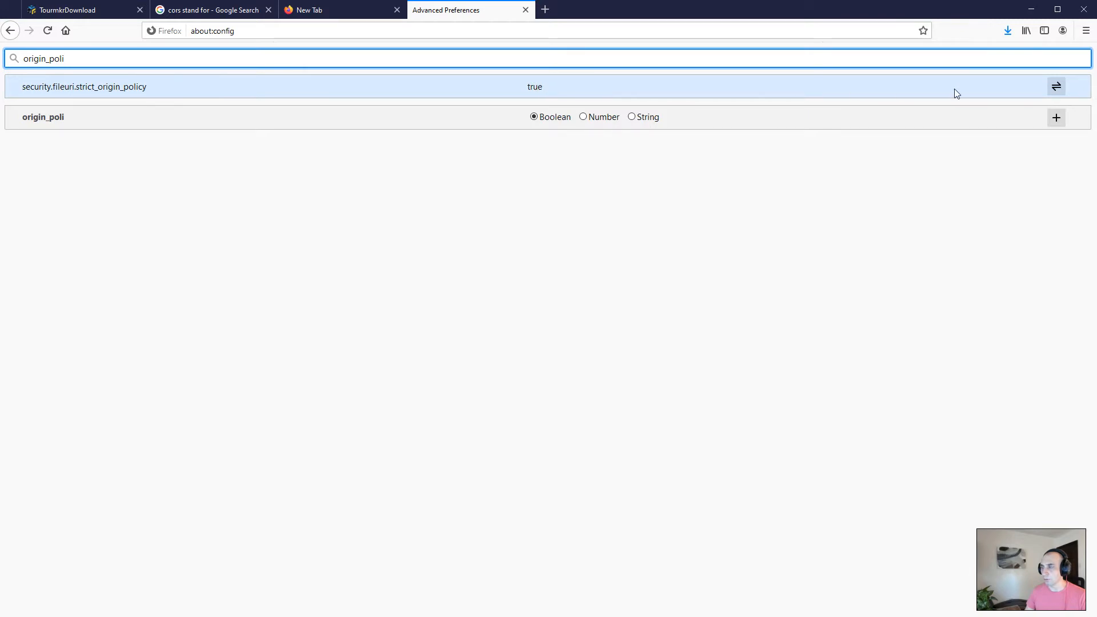
{"action": "mouse_move", "coordinate": [1056, 87]}
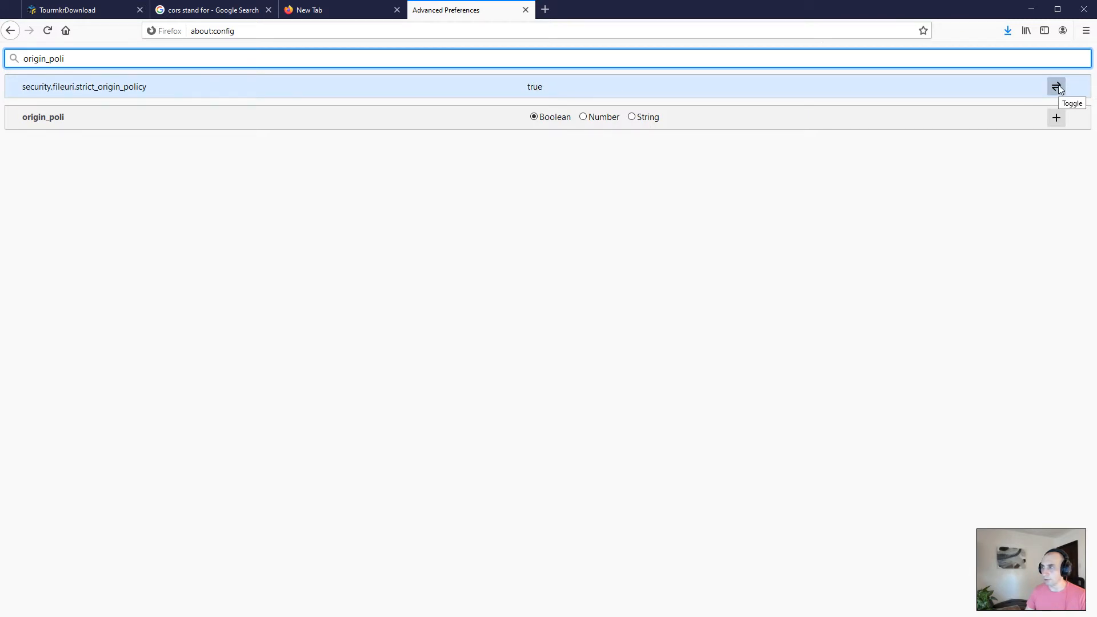
{"action": "left_click", "coordinate": [1056, 87]}
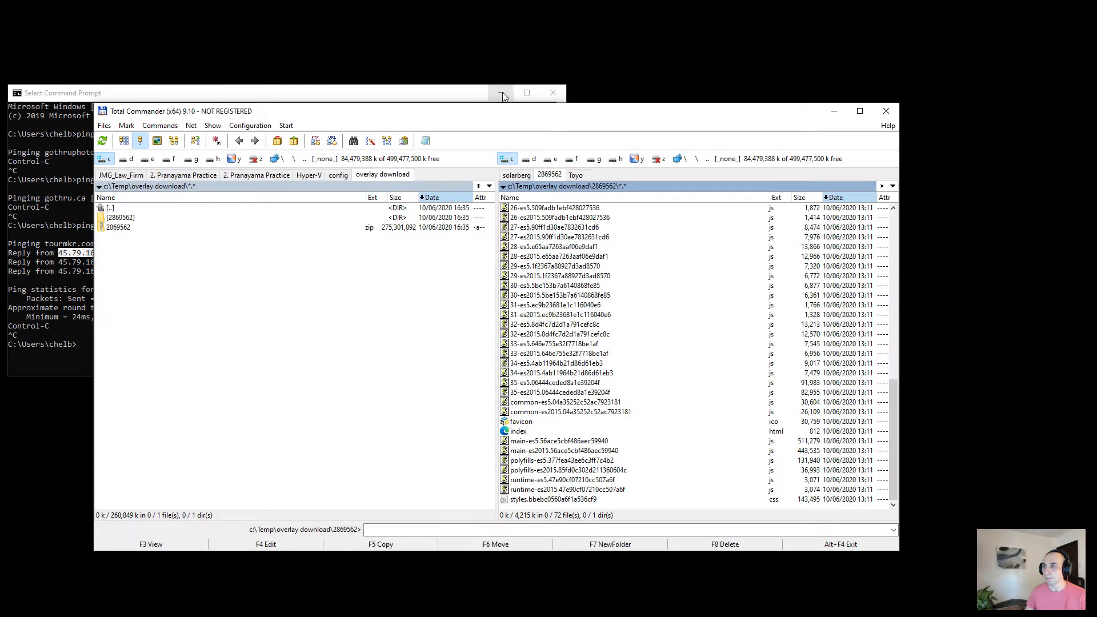
Minimize the Command Prompt to reveal the extracted tour listing with index.html
{"action": "left_click", "coordinate": [519, 431]}
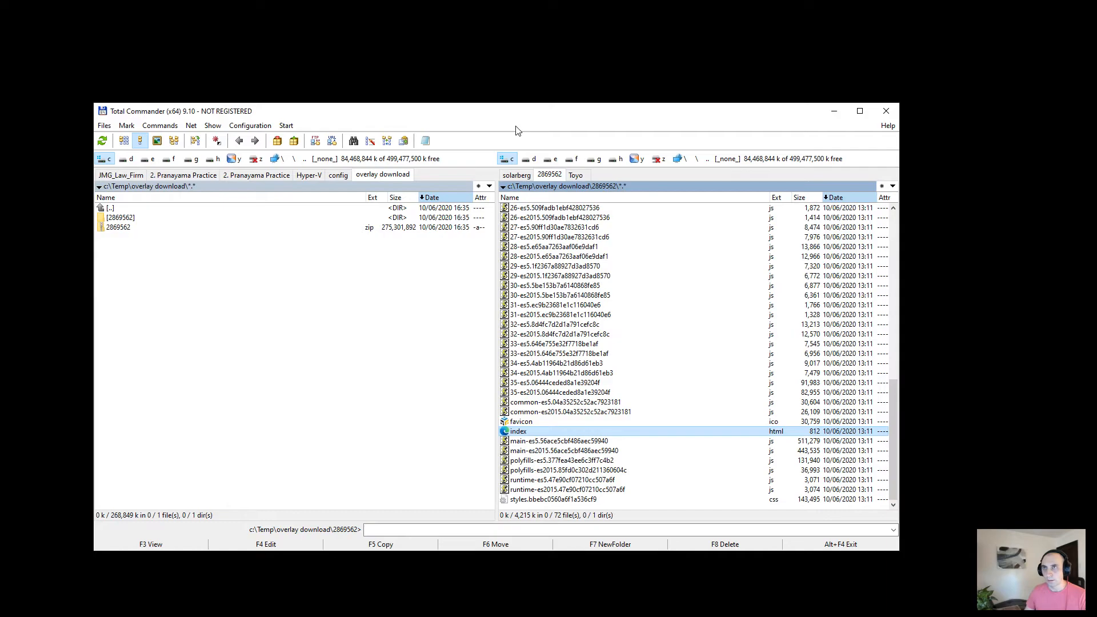
{"action": "mouse_move", "coordinate": [115, 37]}
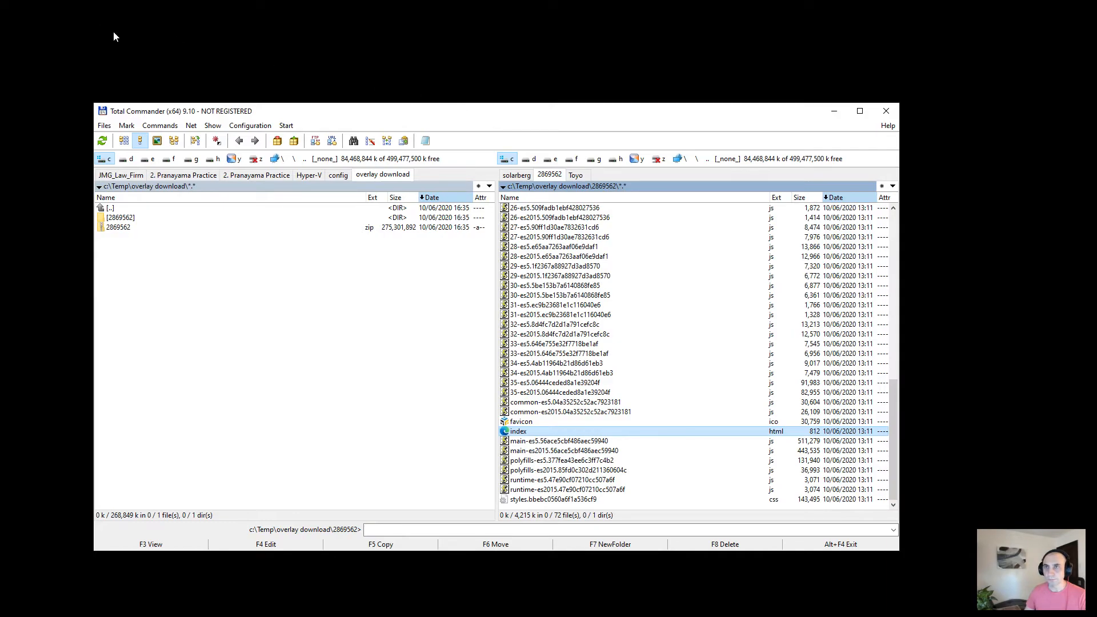
{"action": "mouse_move", "coordinate": [147, 83]}
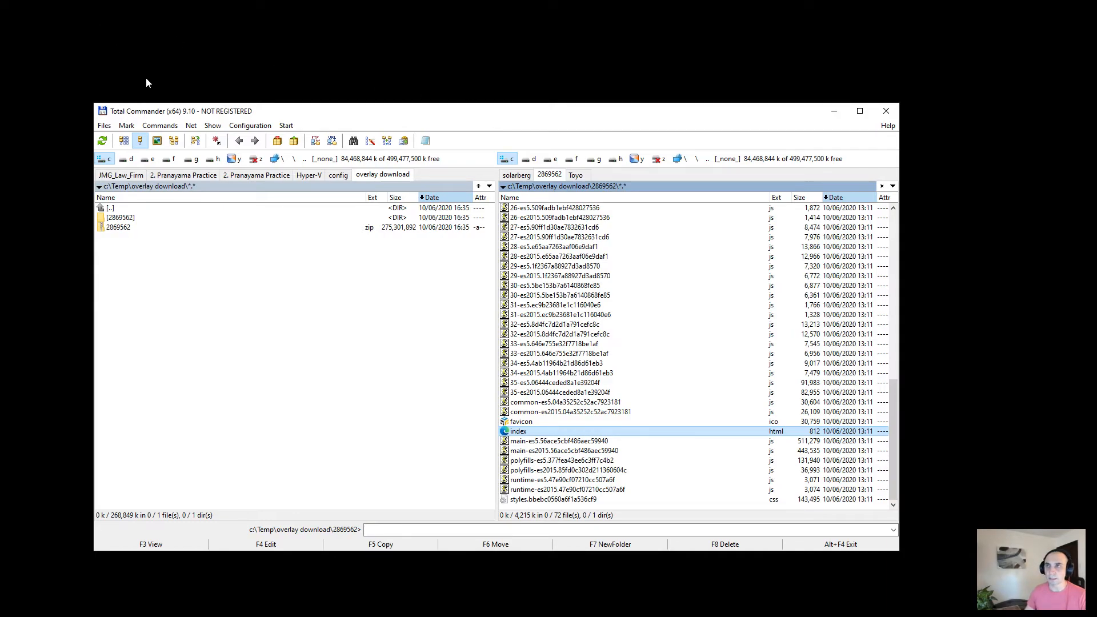
{"action": "mouse_move", "coordinate": [37, 71]}
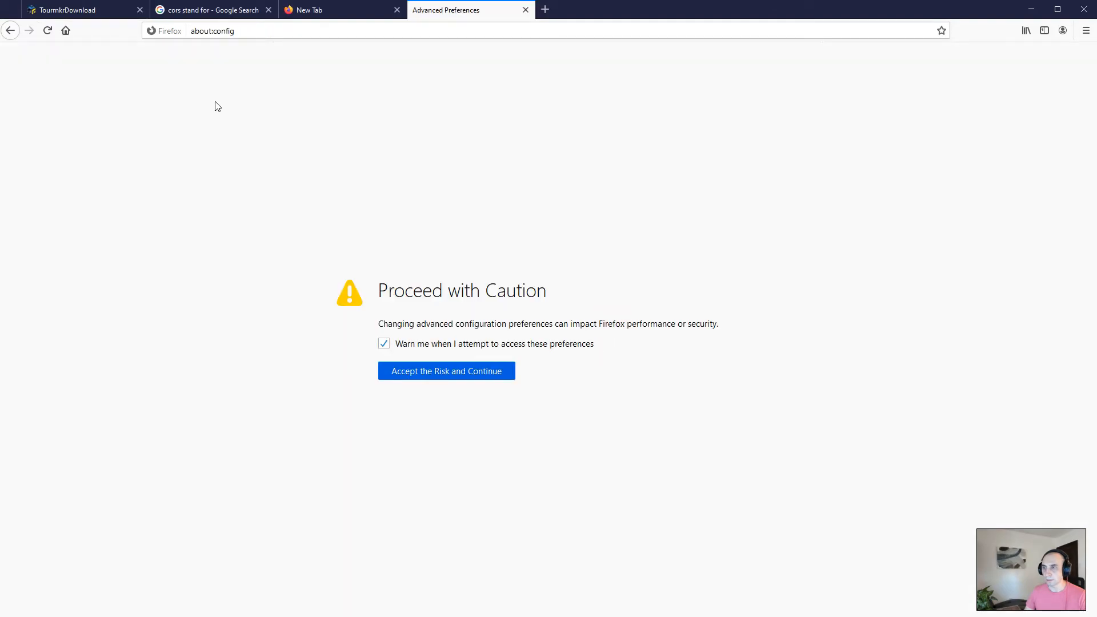
Open the local Morena Resort tour and walk forward from the entrance scene
{"action": "left_click", "coordinate": [77, 10]}
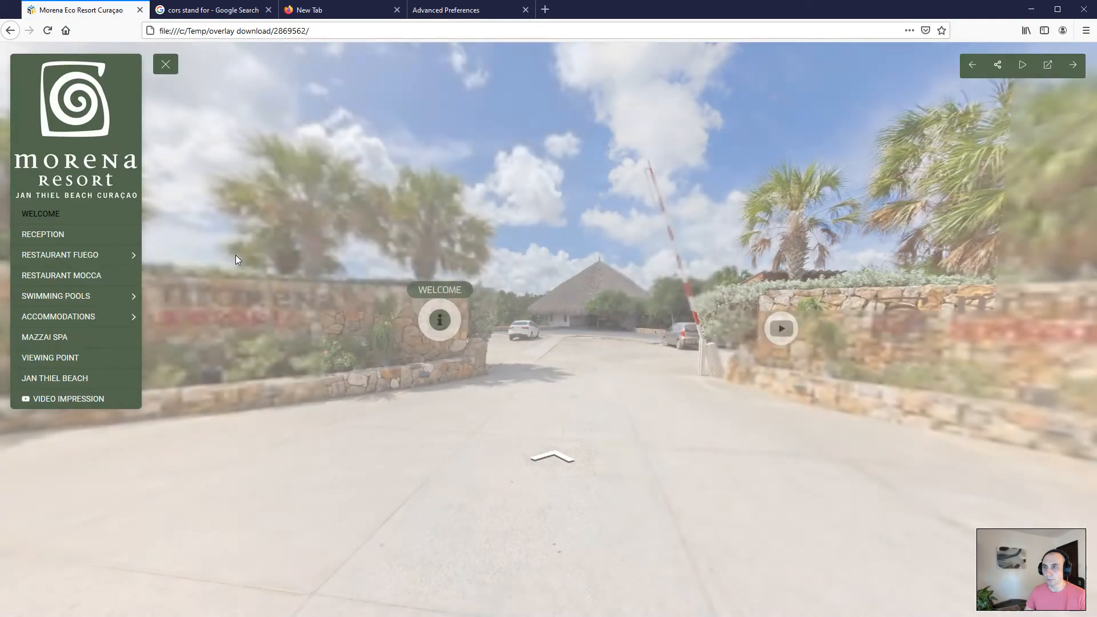
{"action": "left_click", "coordinate": [1021, 64]}
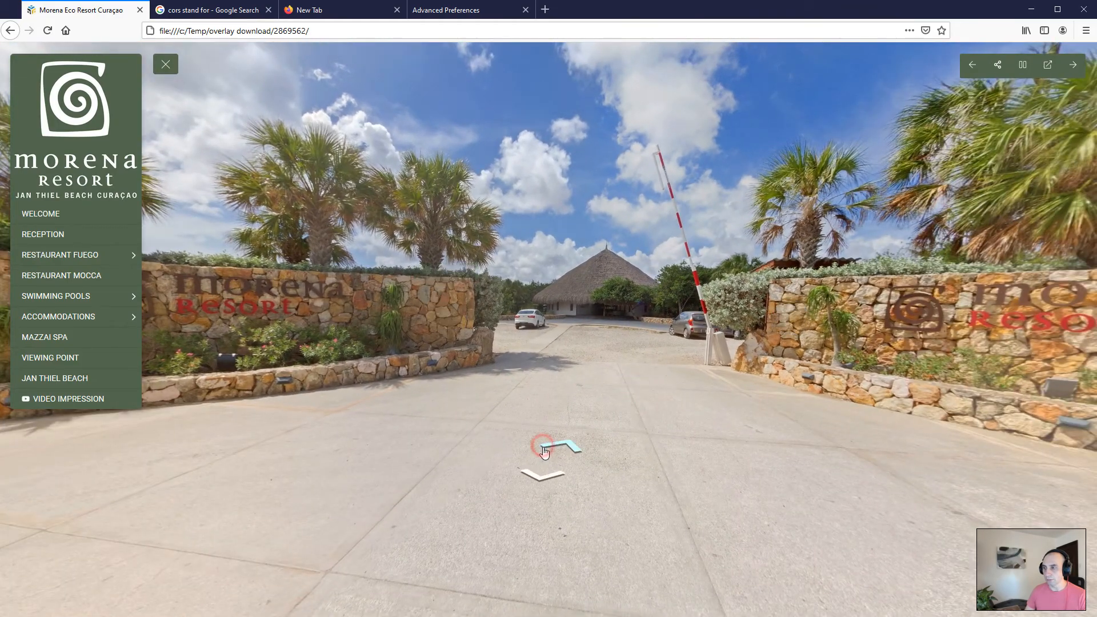
{"action": "left_click", "coordinate": [557, 445]}
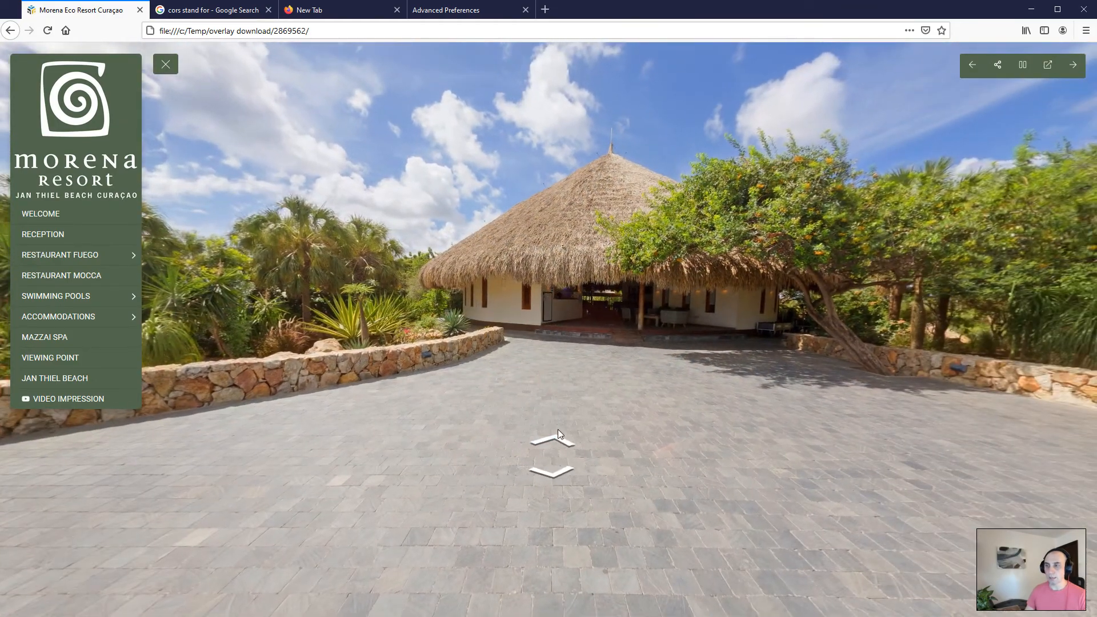
Visit the Restaurant Fuego breakfast and dinner scenes from the tour menu
{"action": "left_click", "coordinate": [43, 234]}
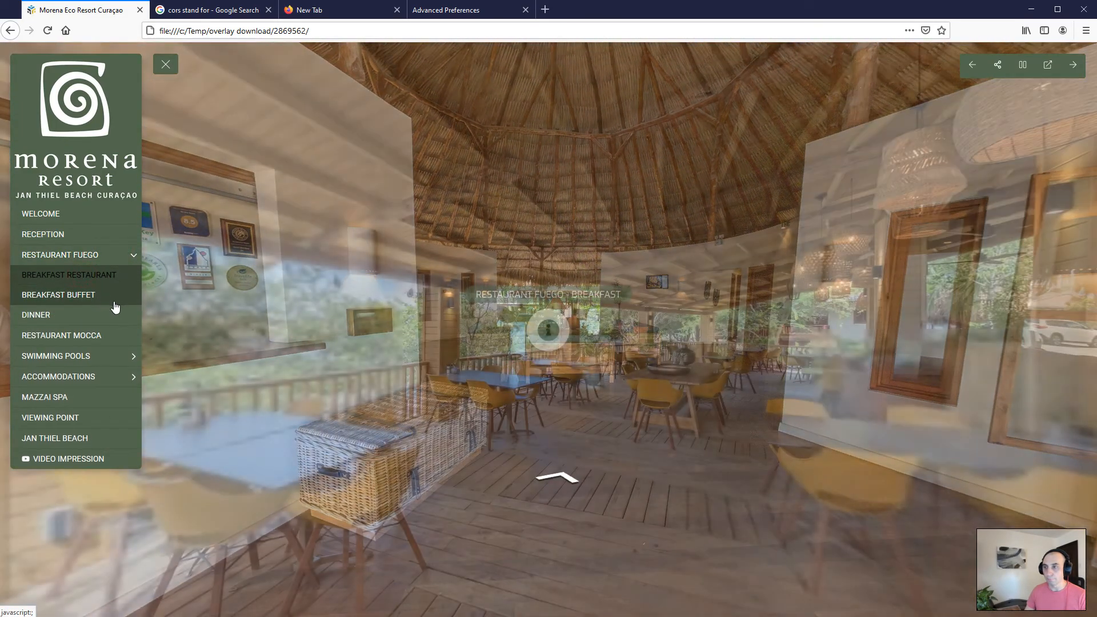
{"action": "left_click", "coordinate": [36, 315]}
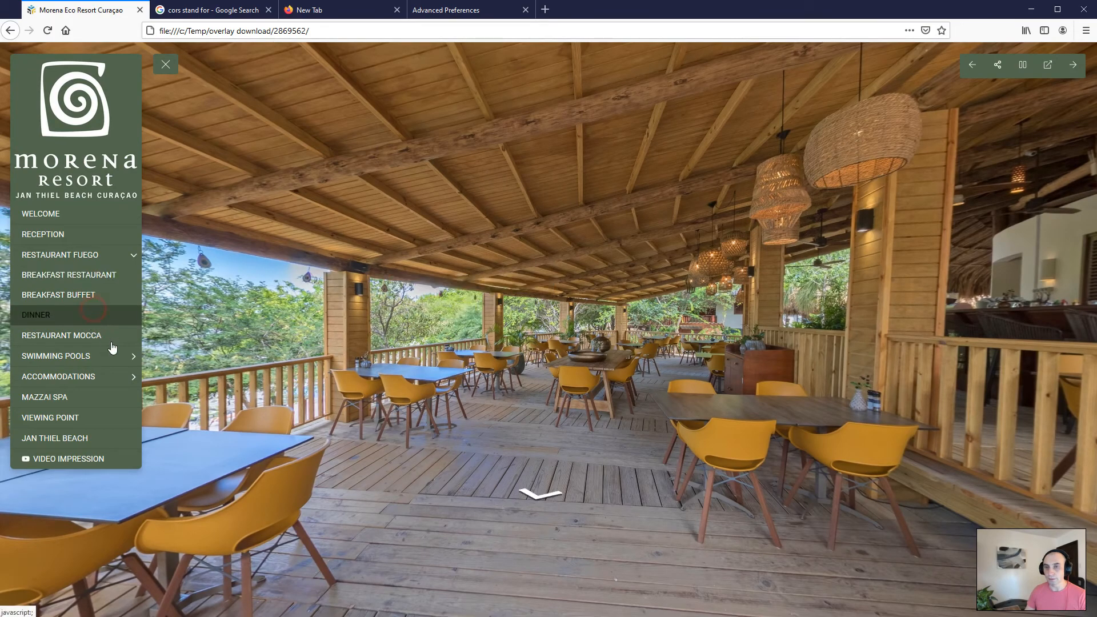
{"action": "left_click", "coordinate": [35, 314]}
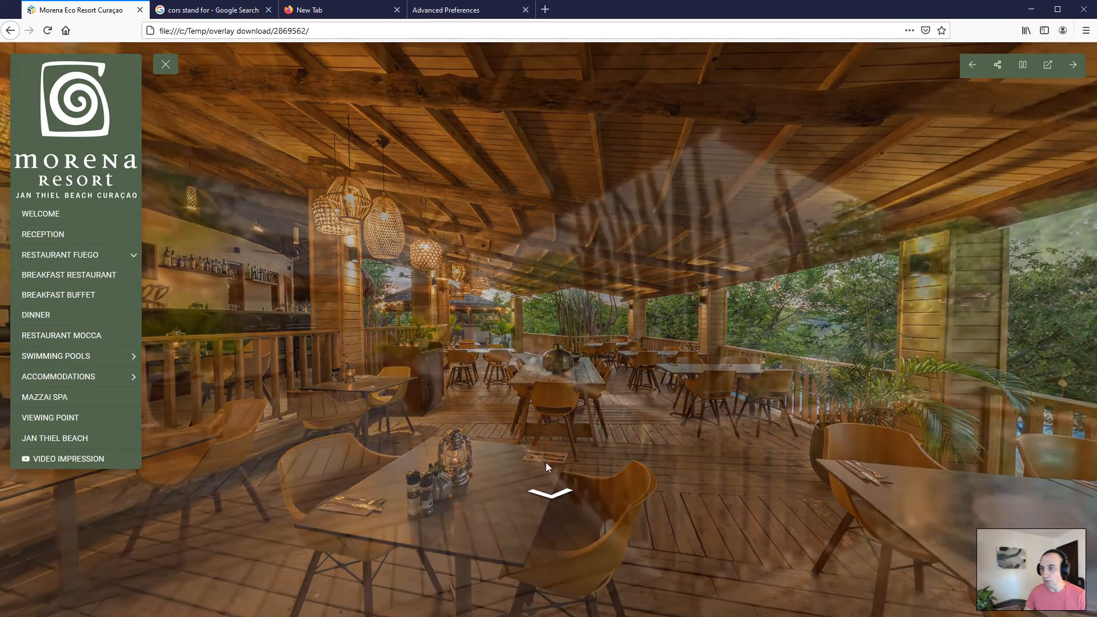
{"action": "left_click", "coordinate": [549, 492]}
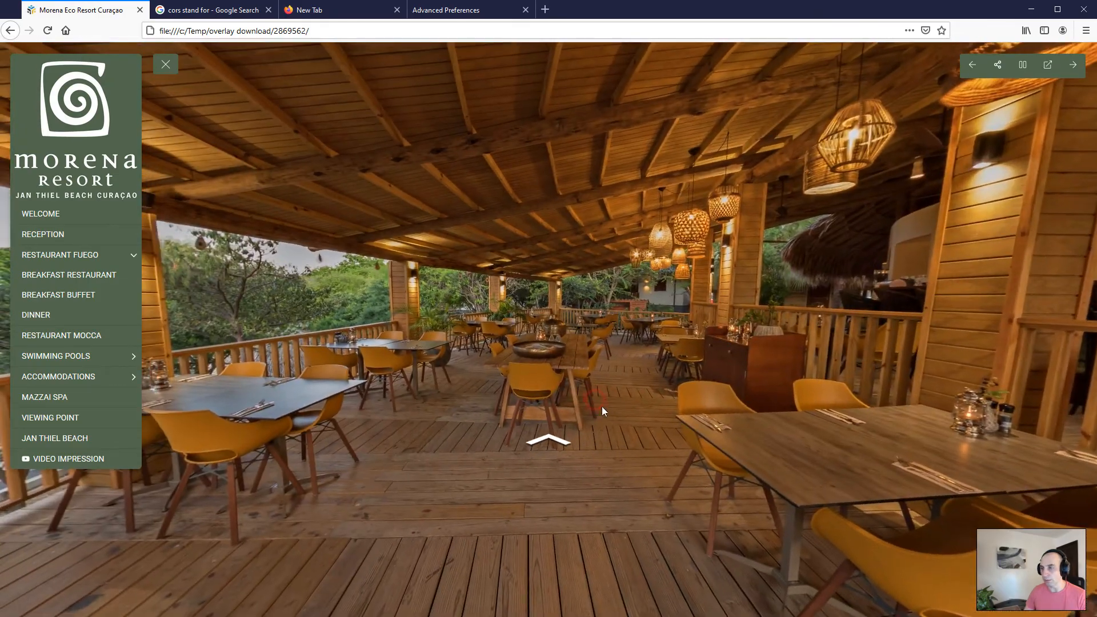